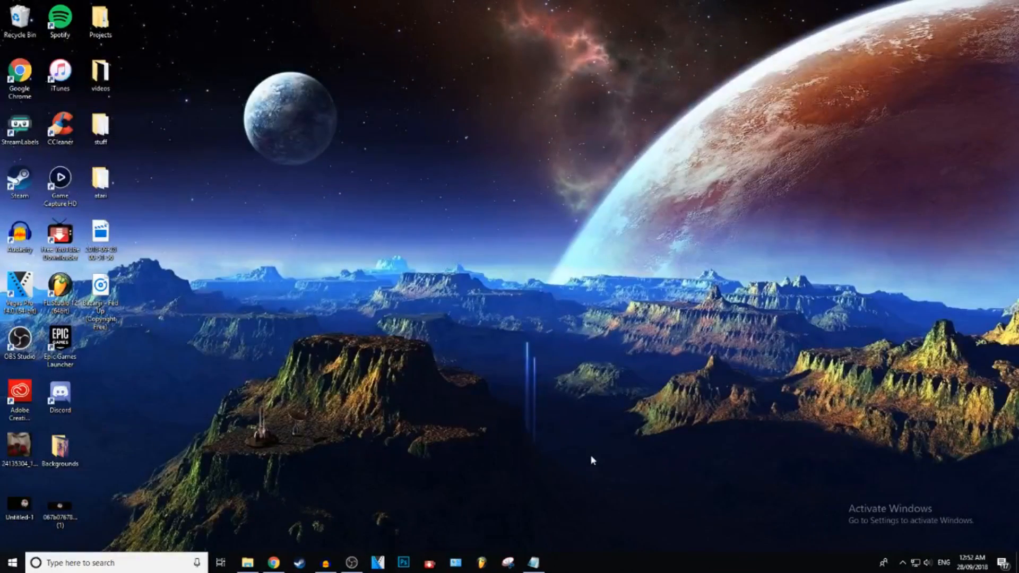
{"action": "mouse_move", "coordinate": [572, 457]}
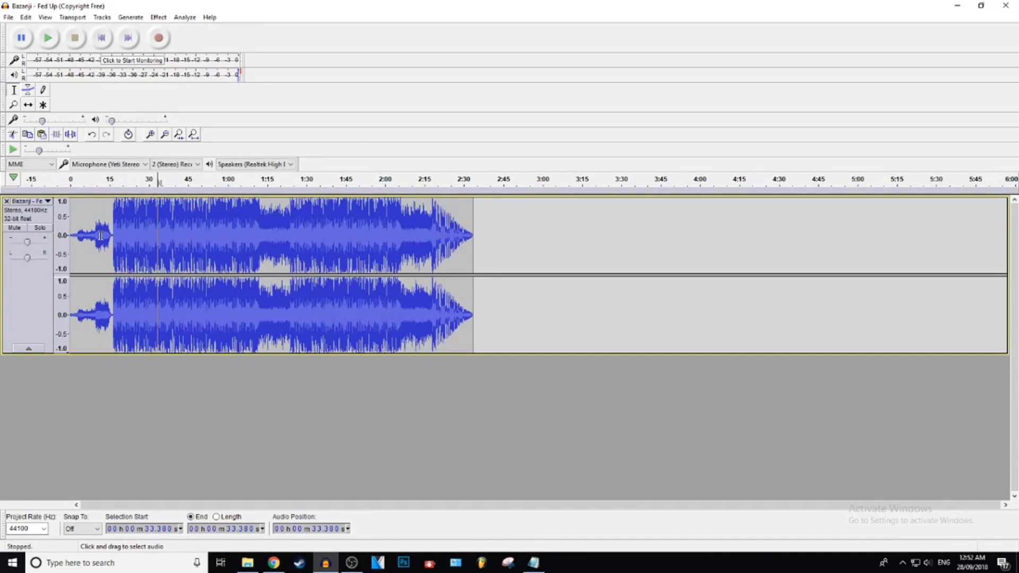
Preview the song, then mark it from where the music kicks in around 0:16 to its end
{"action": "left_click", "coordinate": [47, 38]}
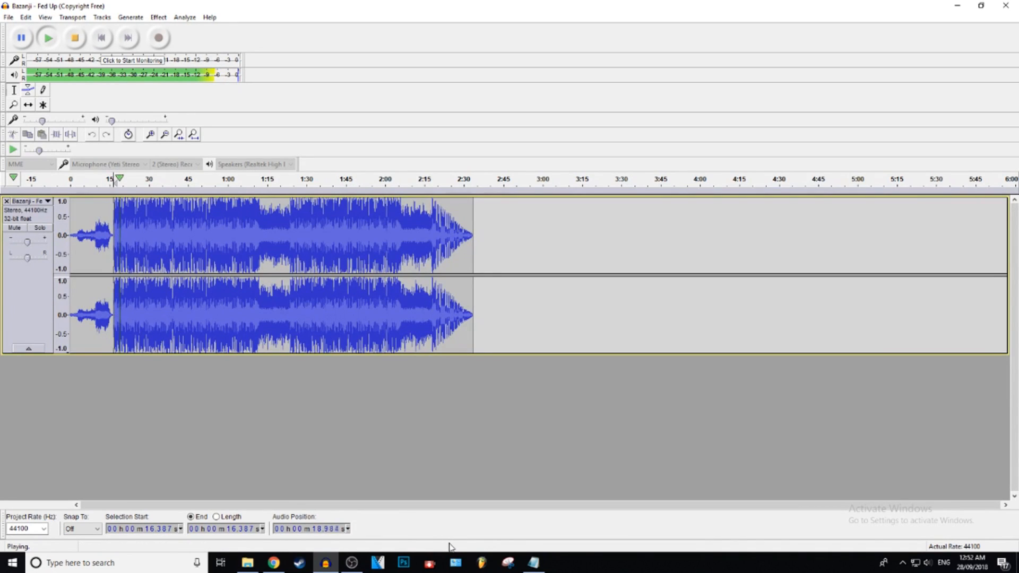
{"action": "left_click", "coordinate": [74, 37]}
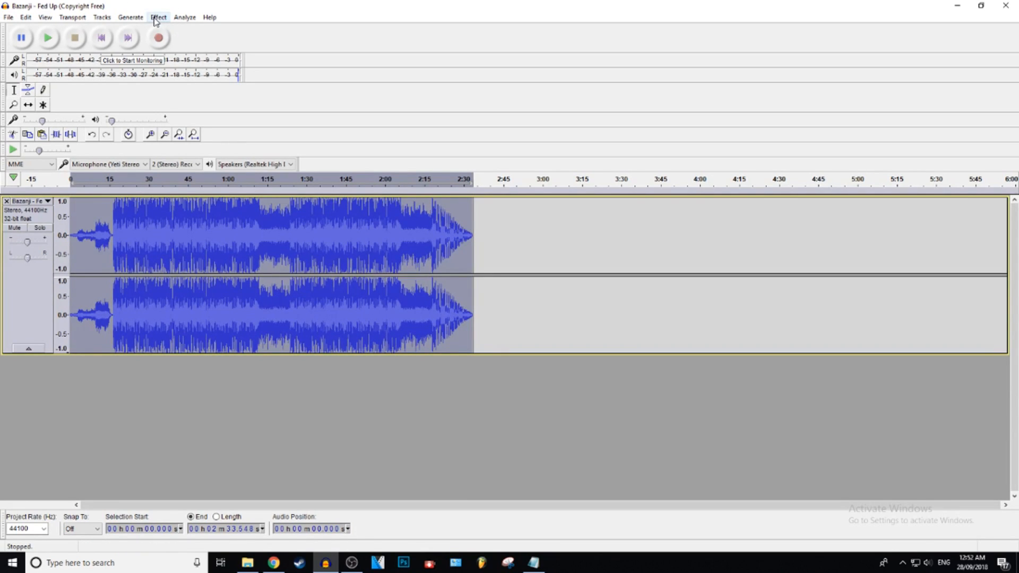
{"action": "left_click", "coordinate": [473, 234]}
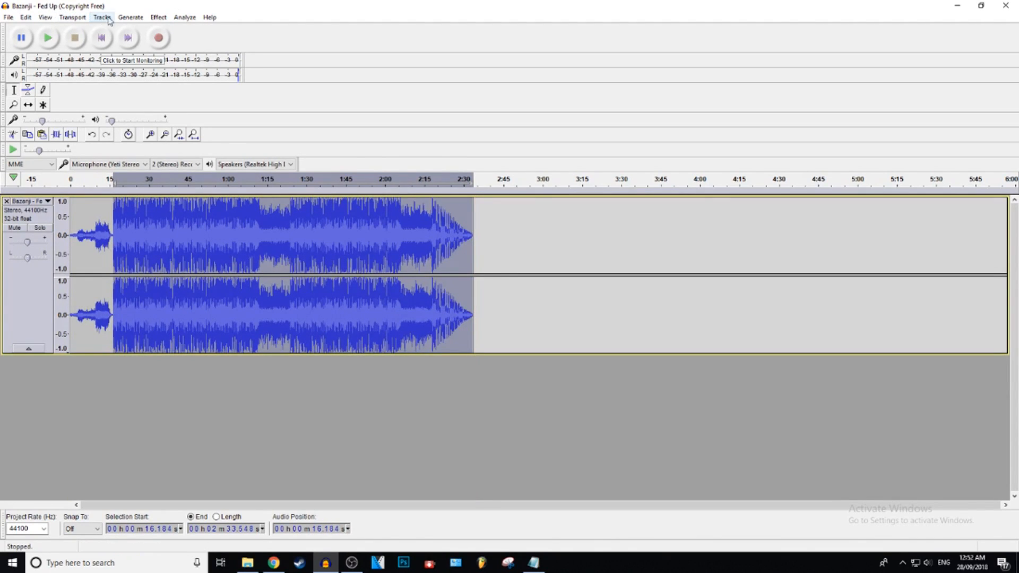
Normalize the selection to -1.0 dB peak with DC offset removed
{"action": "left_click", "coordinate": [158, 17]}
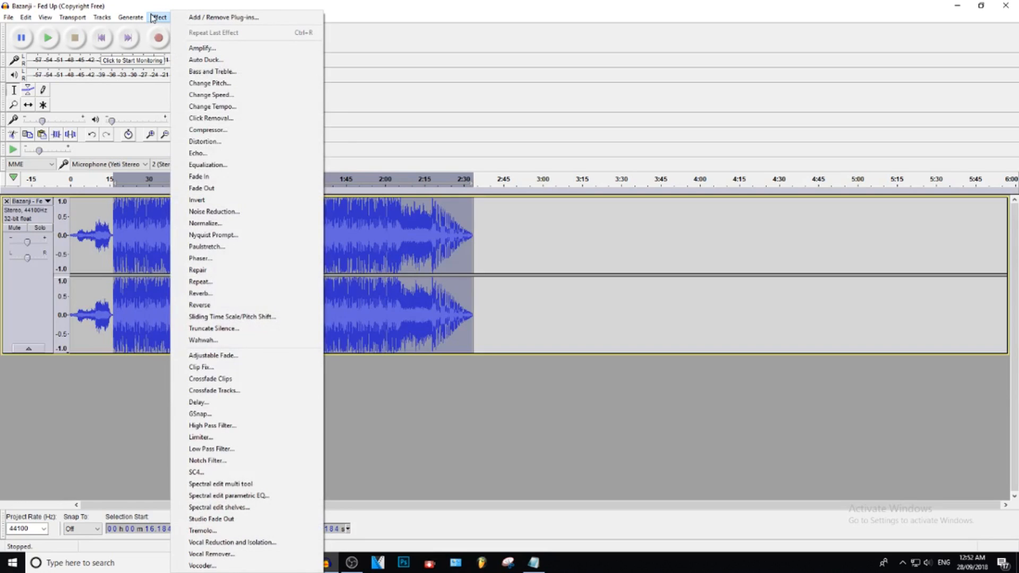
{"action": "mouse_move", "coordinate": [205, 223]}
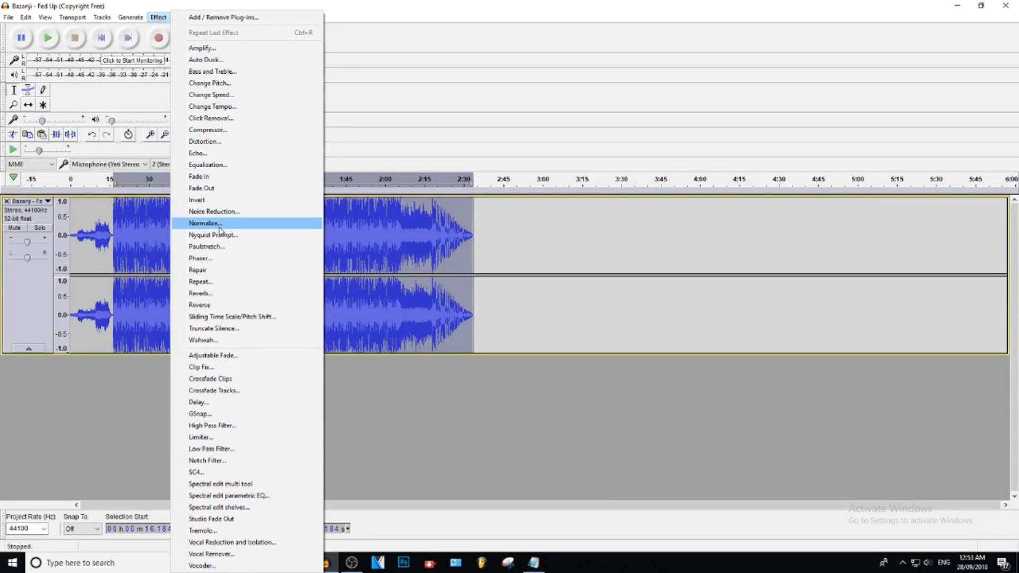
{"action": "left_click", "coordinate": [204, 223]}
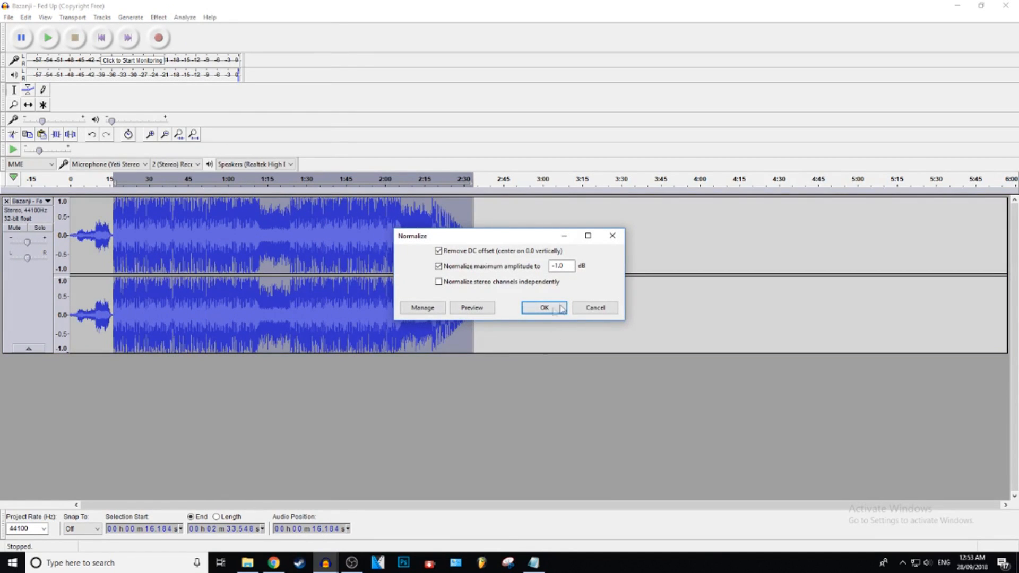
{"action": "left_click", "coordinate": [544, 308]}
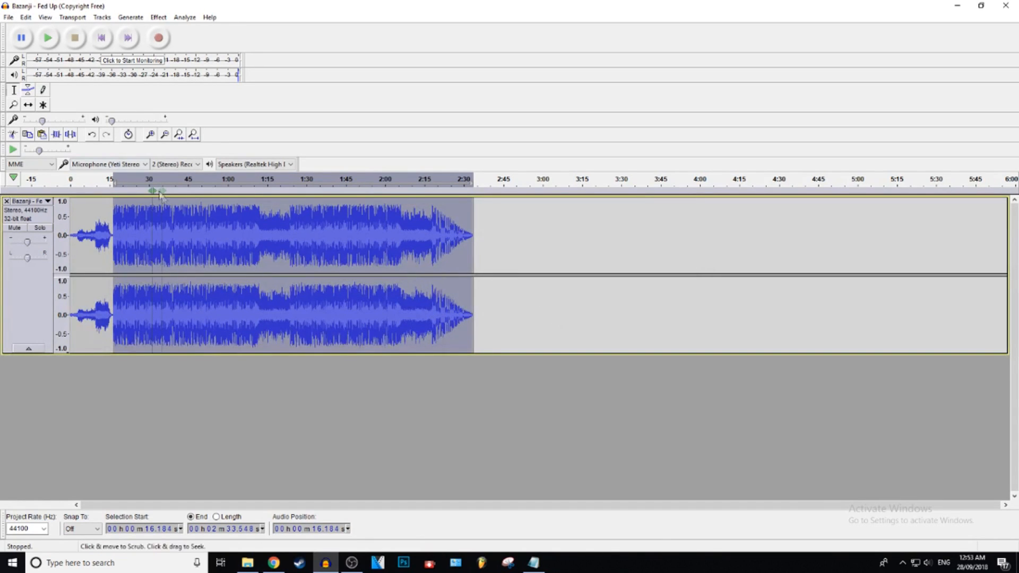
{"action": "left_click", "coordinate": [157, 17]}
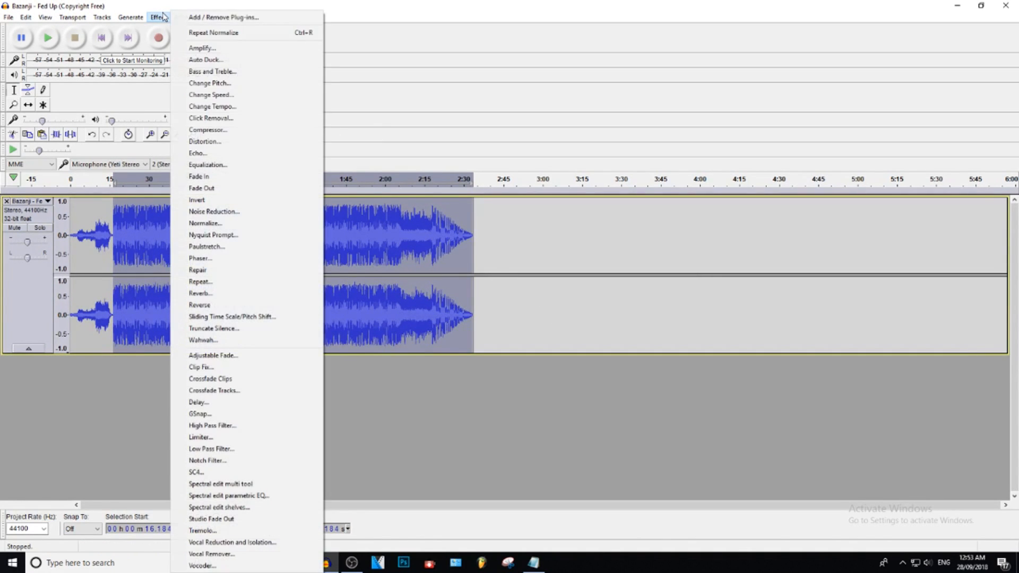
Apply a Bass and Treble boost with bass at 8 dB and treble at 2.5 dB
{"action": "left_click", "coordinate": [213, 71]}
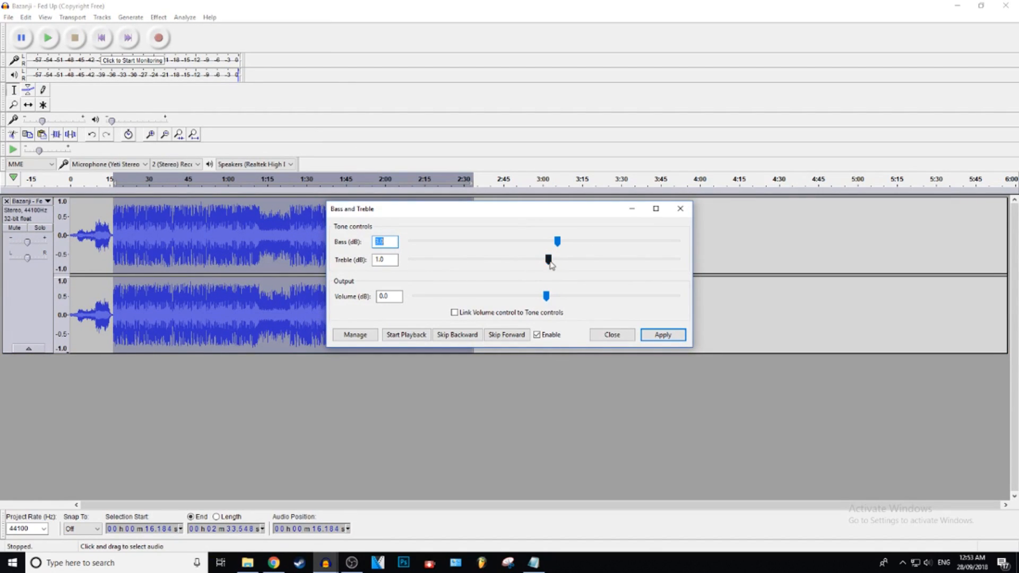
{"action": "left_click_drag", "start_coordinate": [548, 259], "coordinate": [553, 259]}
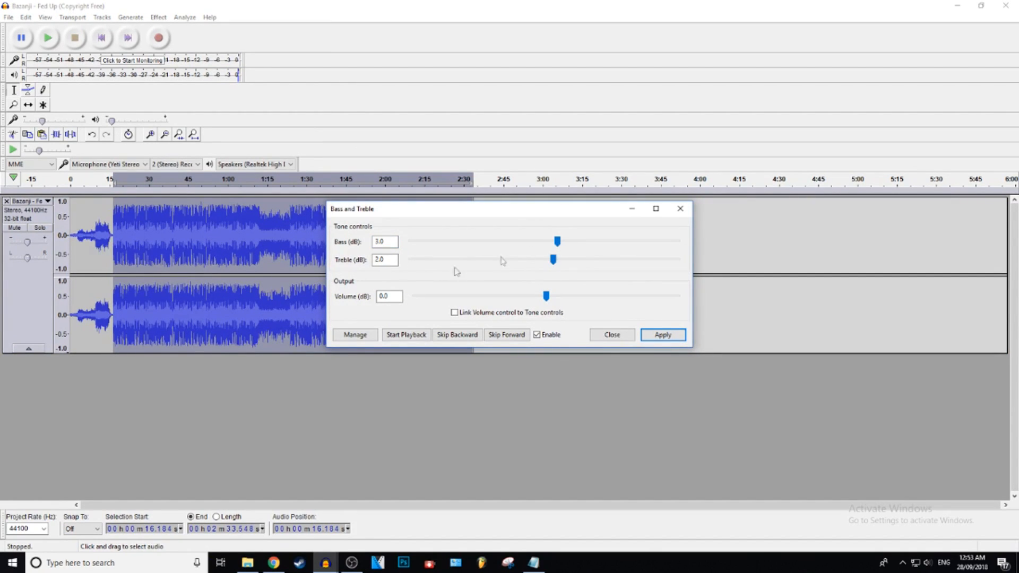
{"action": "left_click", "coordinate": [384, 260]}
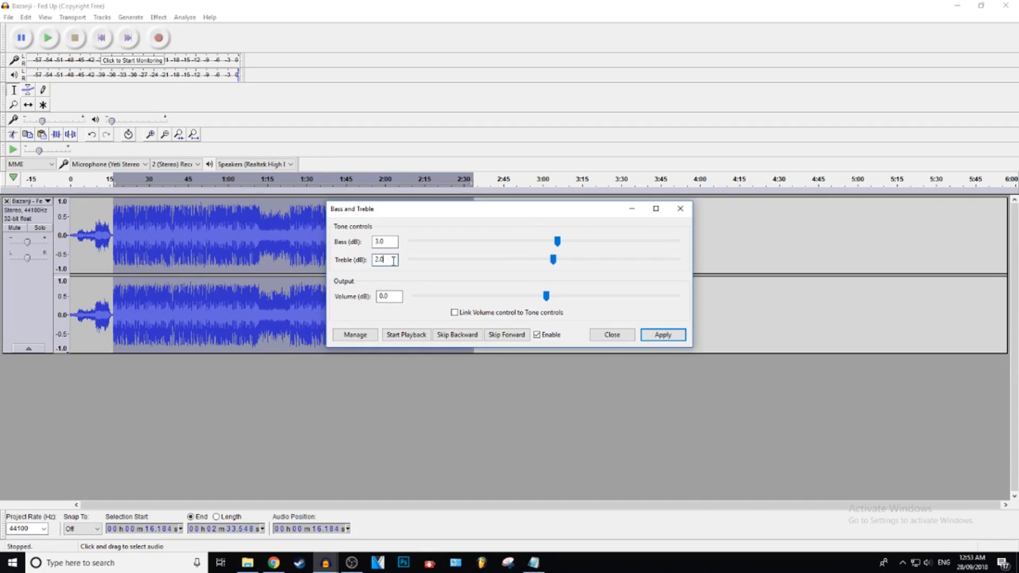
{"action": "type", "text": "2.5"}
{"action": "left_click", "coordinate": [384, 241]}
{"action": "type", "text": "0"}
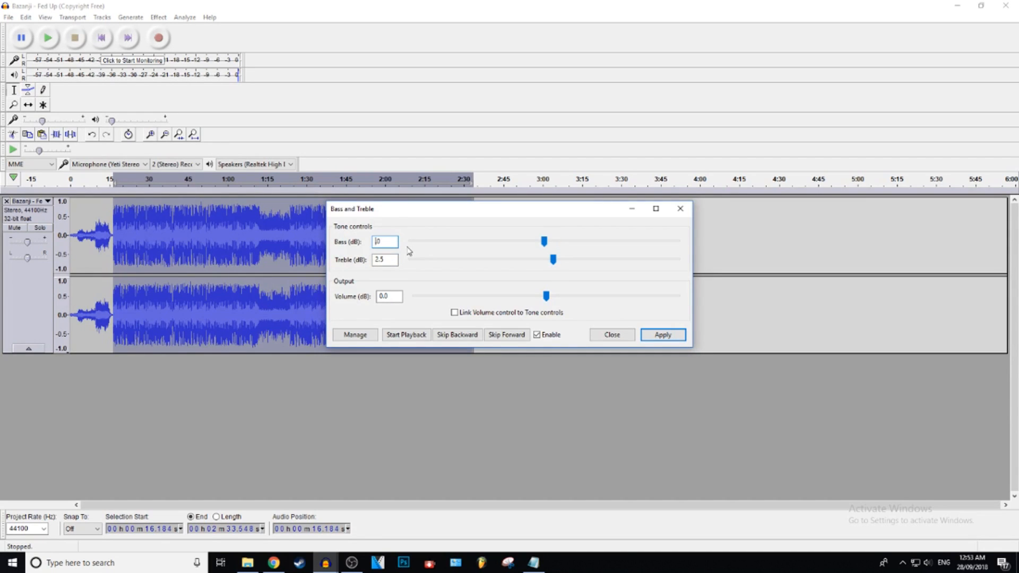
{"action": "left_click_drag", "start_coordinate": [543, 241], "coordinate": [580, 241]}
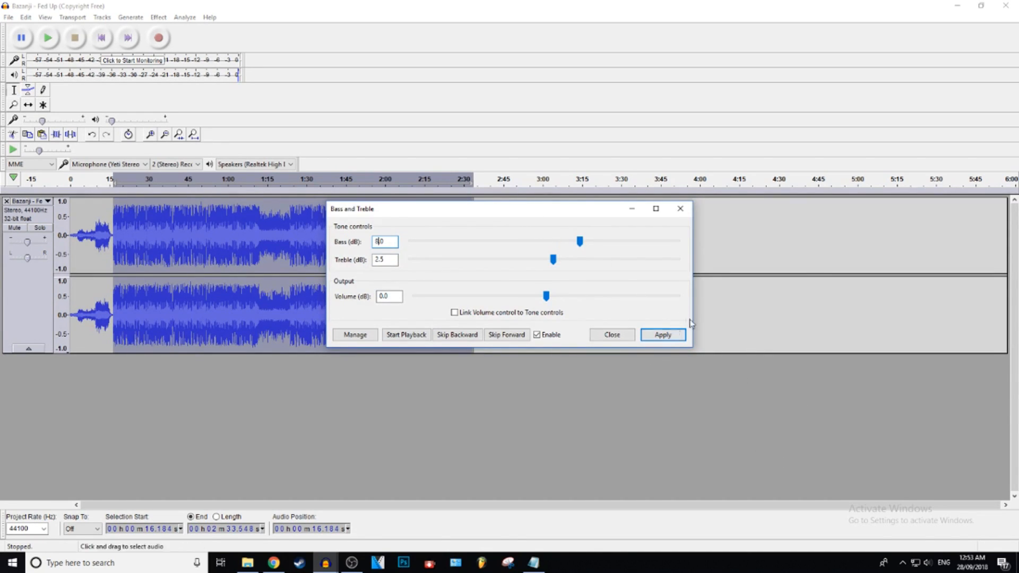
{"action": "left_click", "coordinate": [662, 334]}
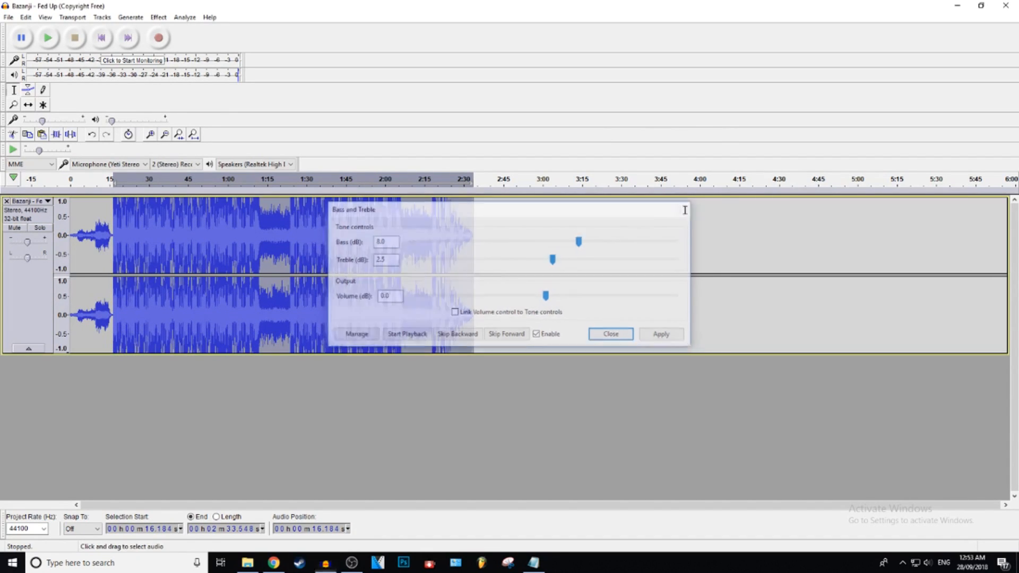
Dismiss the Bass and Treble dialog and reselect the song from about 0:16 to its end
{"action": "left_click", "coordinate": [609, 333]}
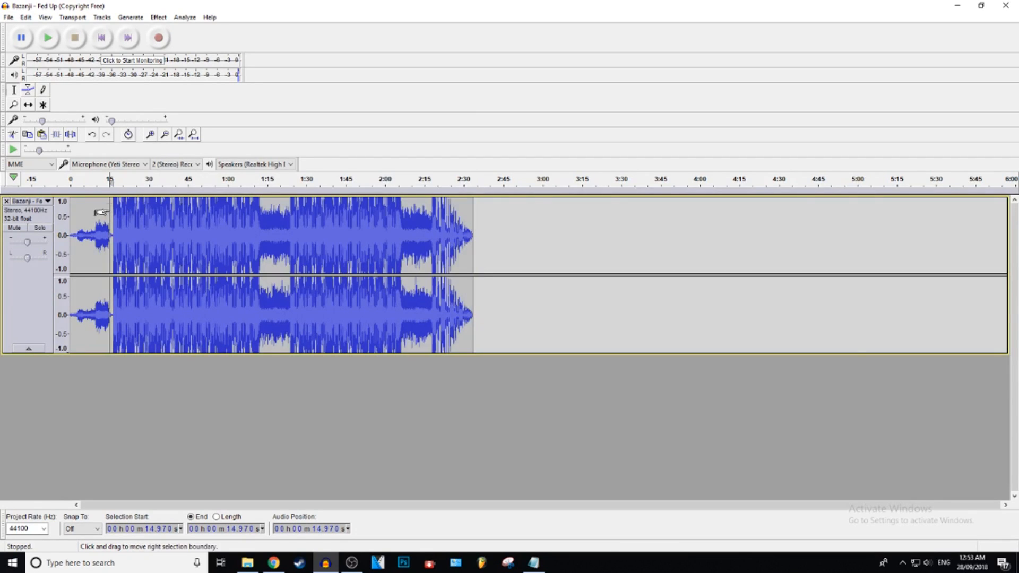
{"action": "left_click", "coordinate": [47, 38]}
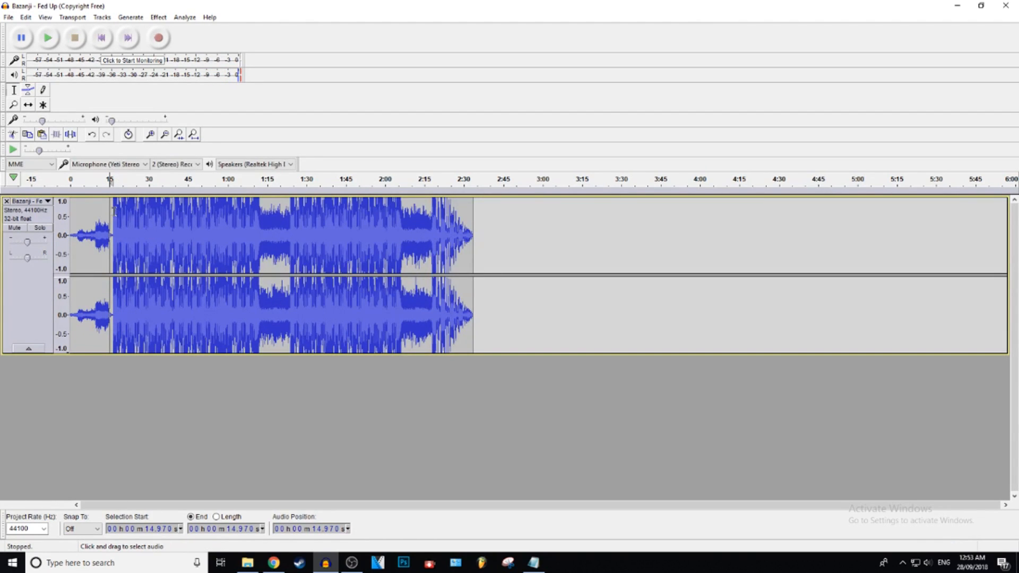
{"action": "left_click_drag", "start_coordinate": [114, 250], "coordinate": [475, 251]}
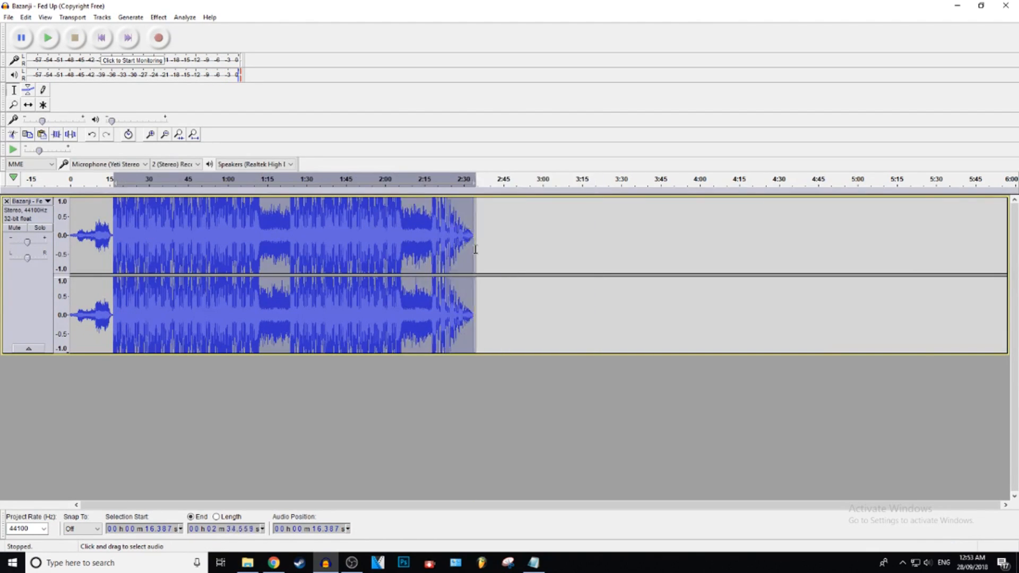
{"action": "left_click", "coordinate": [158, 17]}
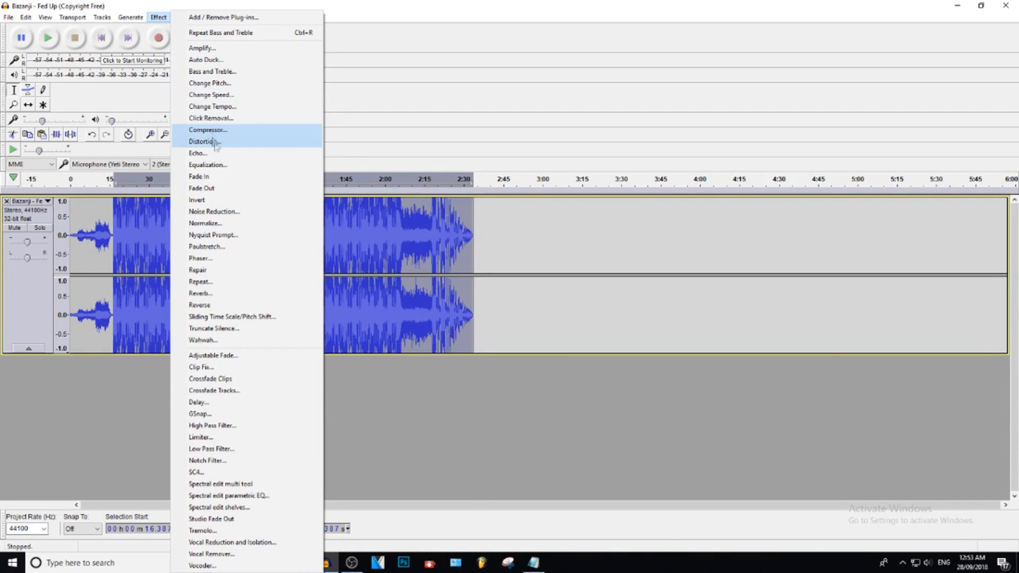
{"action": "mouse_move", "coordinate": [297, 448]}
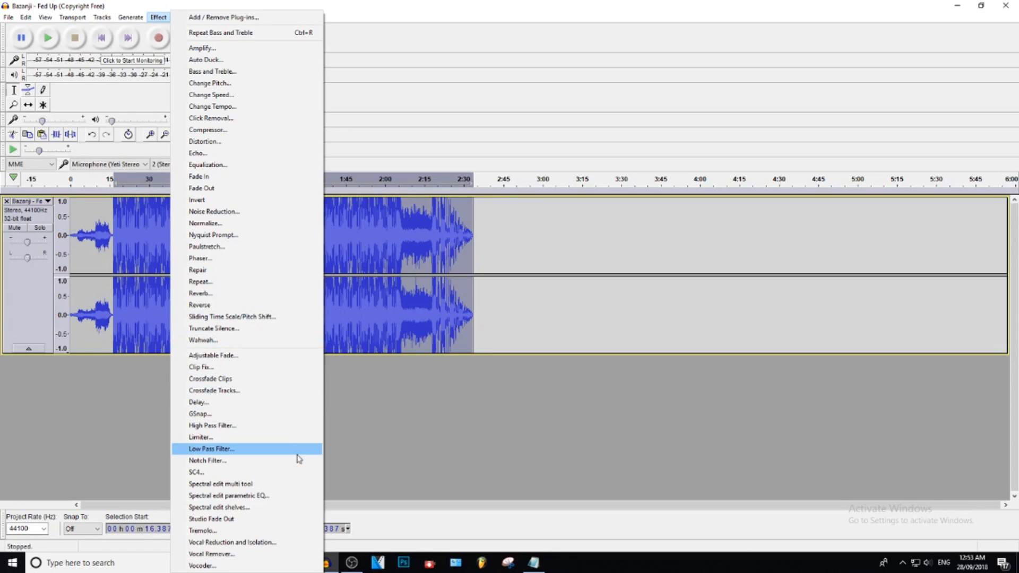
{"action": "mouse_move", "coordinate": [239, 165]}
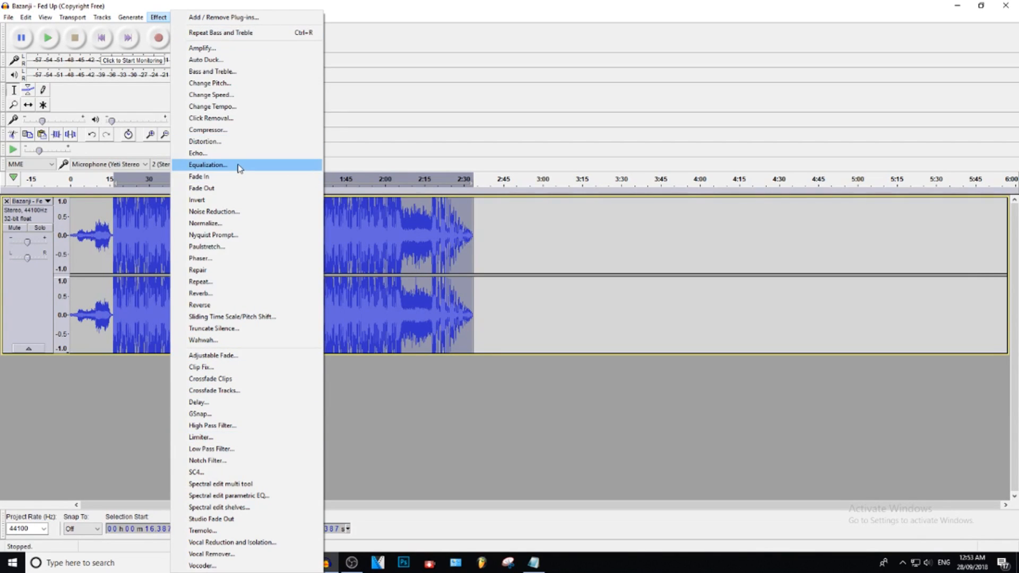
Run Equalization with the Bass Boost preset curve on the selected song
{"action": "left_click", "coordinate": [209, 165]}
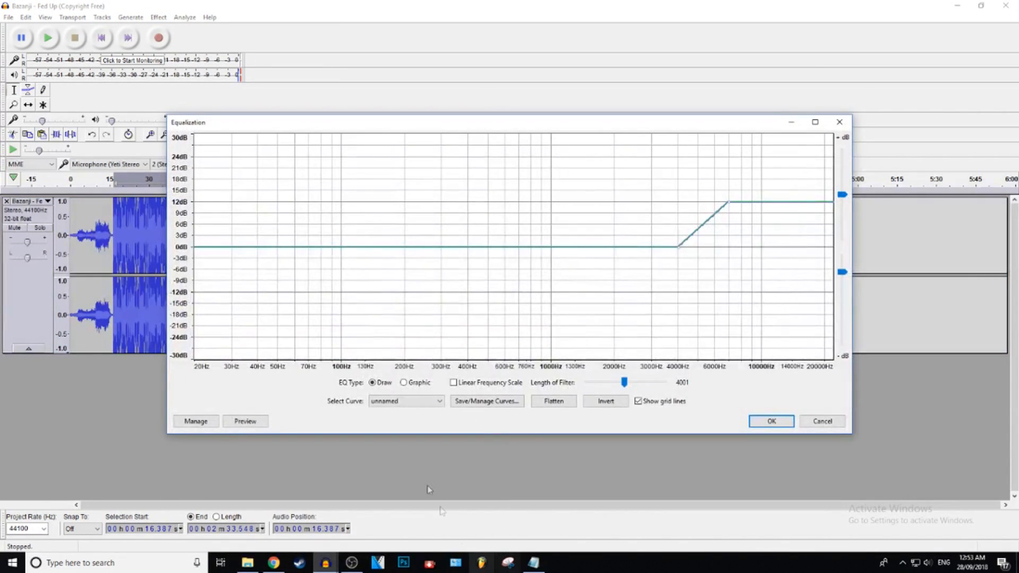
{"action": "left_click", "coordinate": [405, 400]}
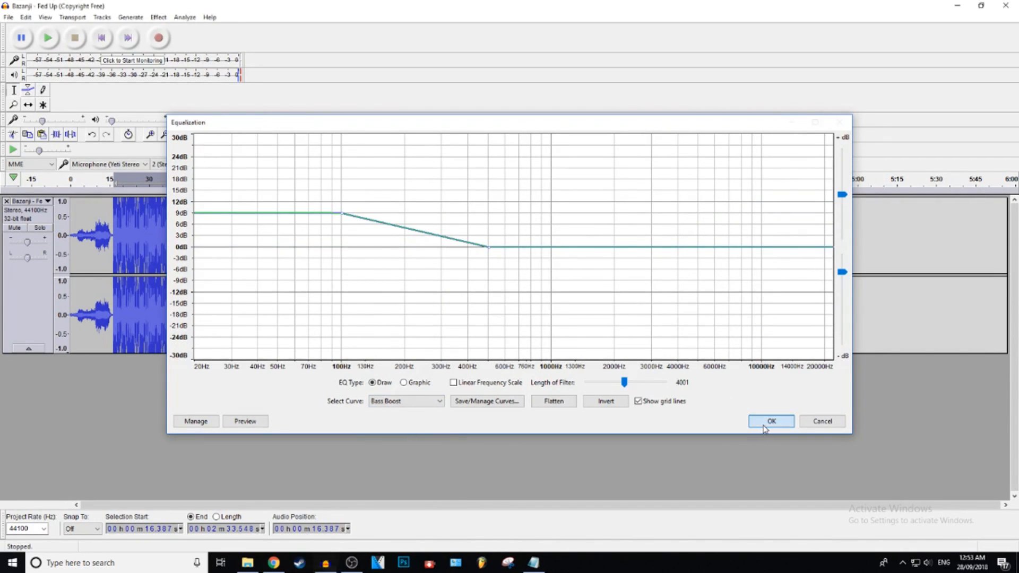
{"action": "left_click", "coordinate": [771, 421]}
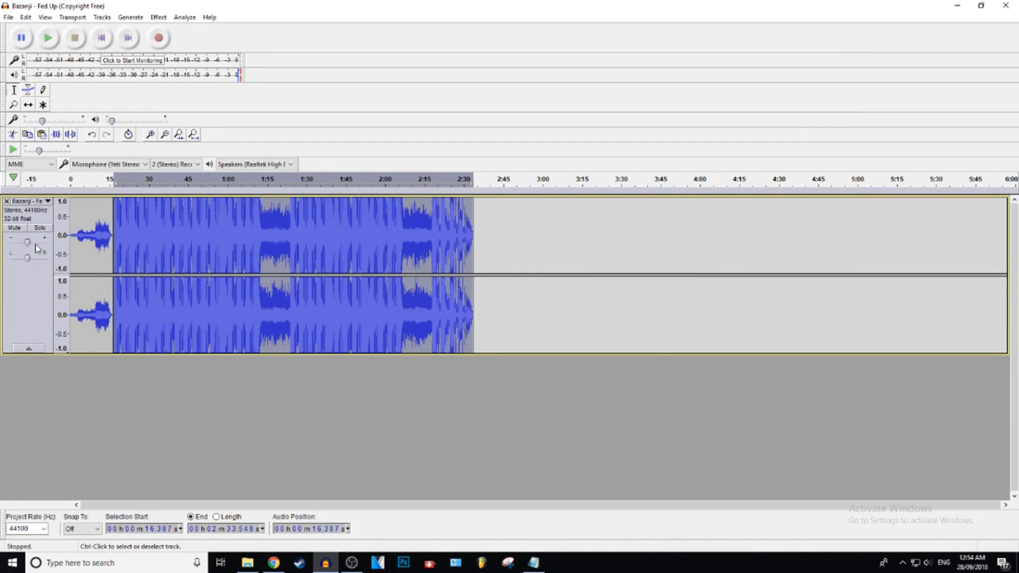
{"action": "mouse_move", "coordinate": [27, 244]}
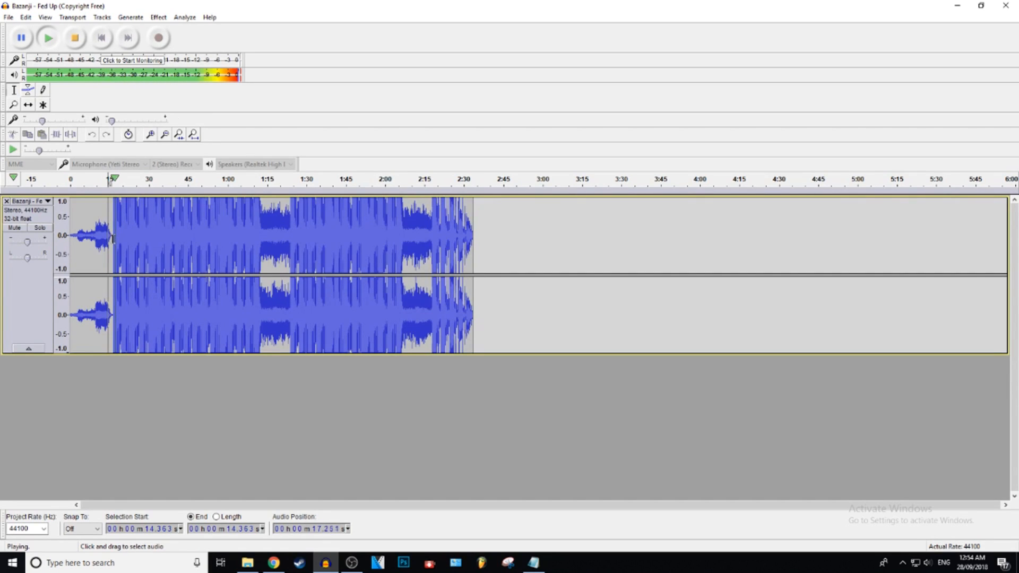
Lower the track's gain slider to about -6 dB, listening to the result
{"action": "left_click", "coordinate": [75, 38]}
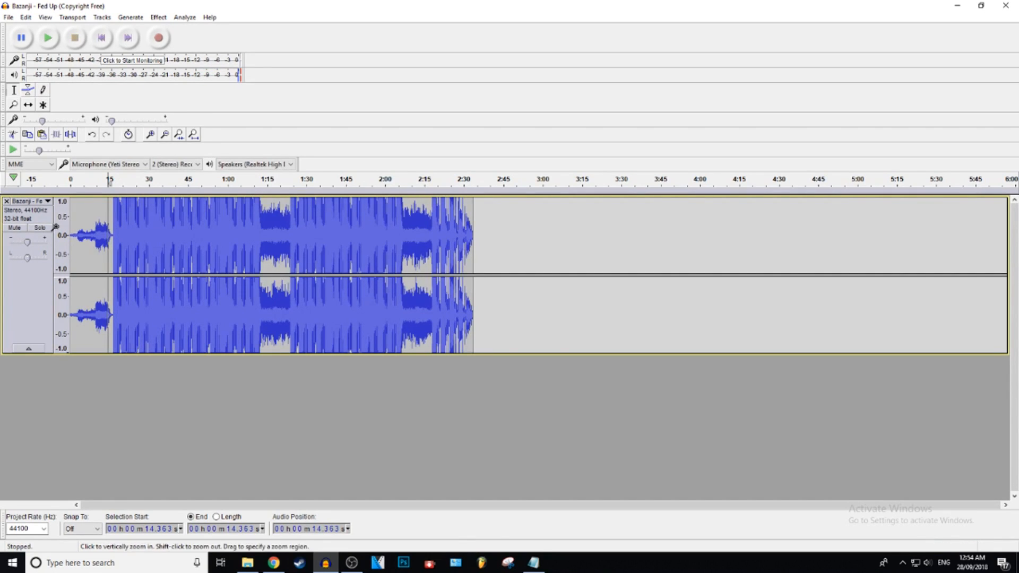
{"action": "mouse_move", "coordinate": [27, 242]}
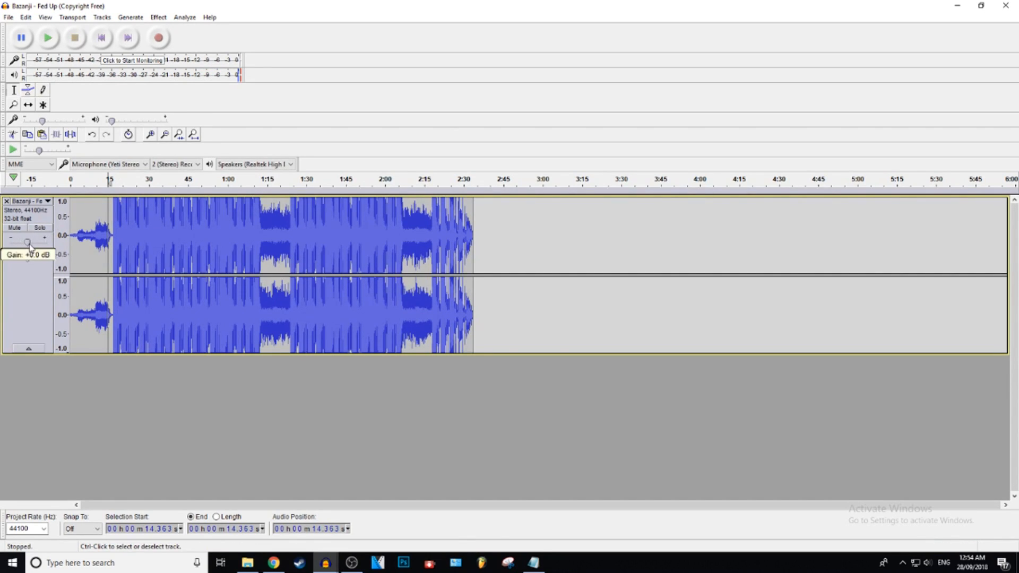
{"action": "left_click_drag", "start_coordinate": [30, 242], "coordinate": [21, 242]}
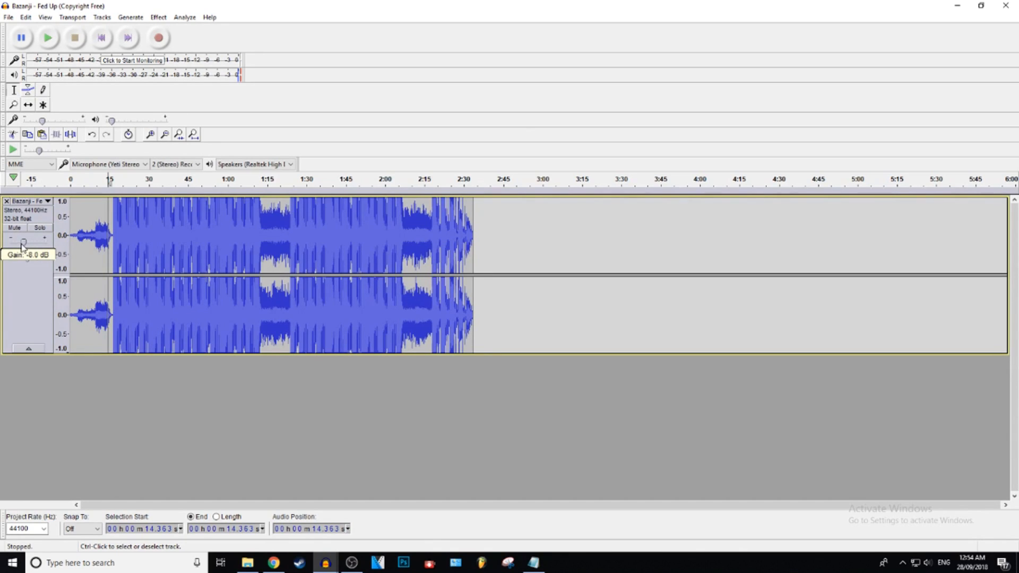
{"action": "left_click_drag", "start_coordinate": [21, 242], "coordinate": [26, 243]}
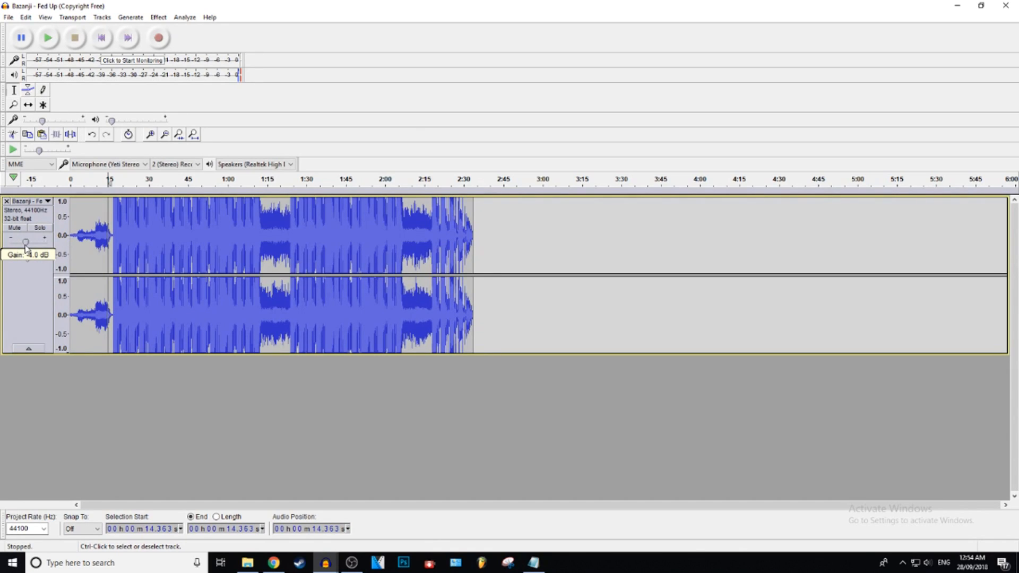
{"action": "left_click_drag", "start_coordinate": [26, 244], "coordinate": [29, 244]}
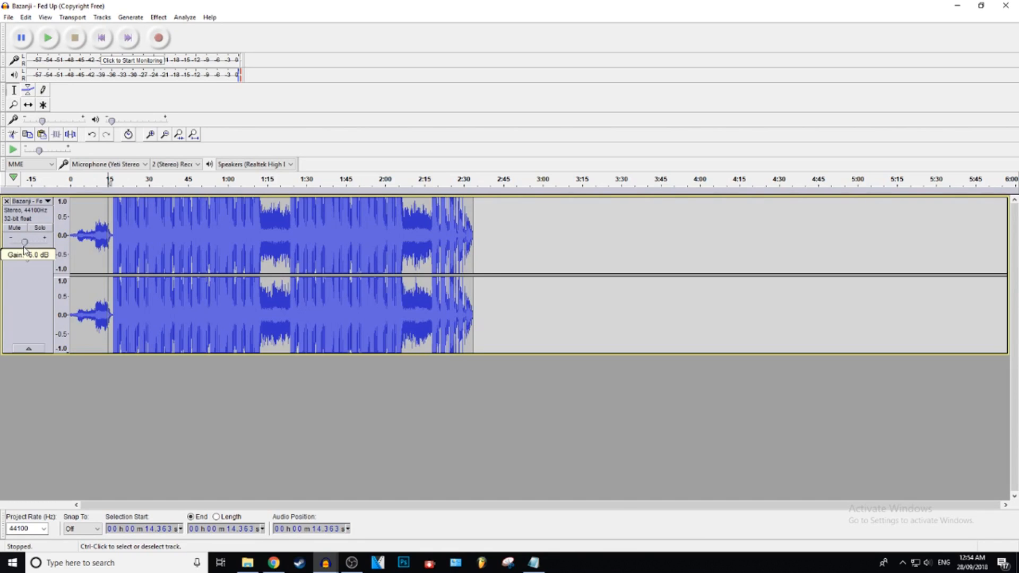
{"action": "left_click", "coordinate": [48, 37]}
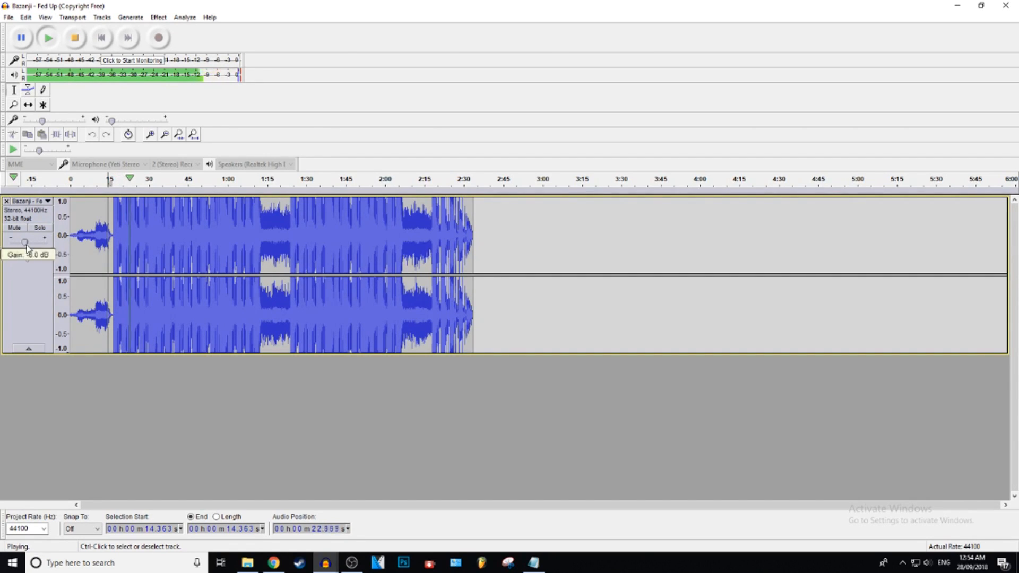
{"action": "left_click_drag", "start_coordinate": [24, 241], "coordinate": [30, 241]}
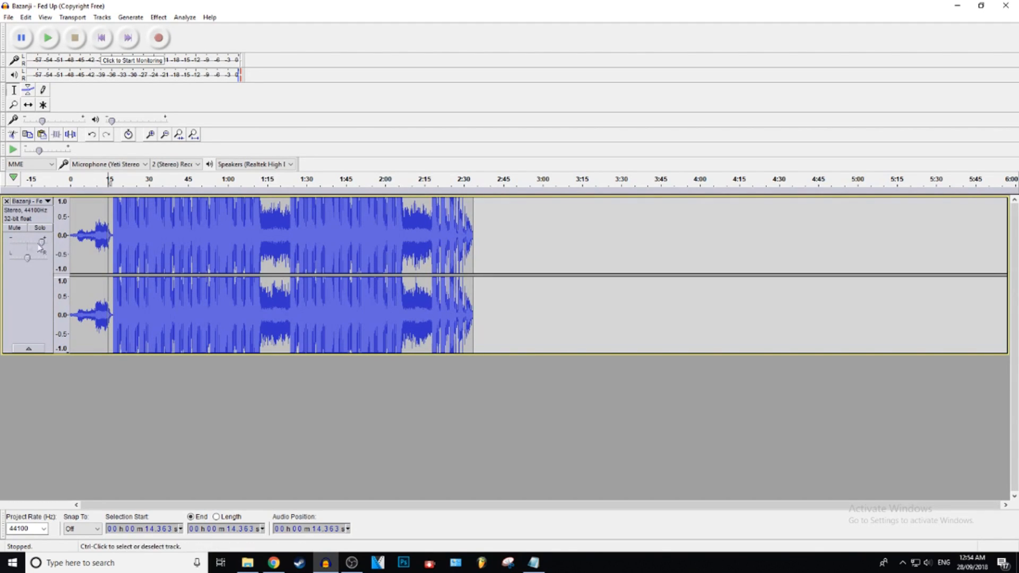
Replay the song briefly and nudge the track's gain slider lower once more
{"action": "left_click", "coordinate": [48, 39]}
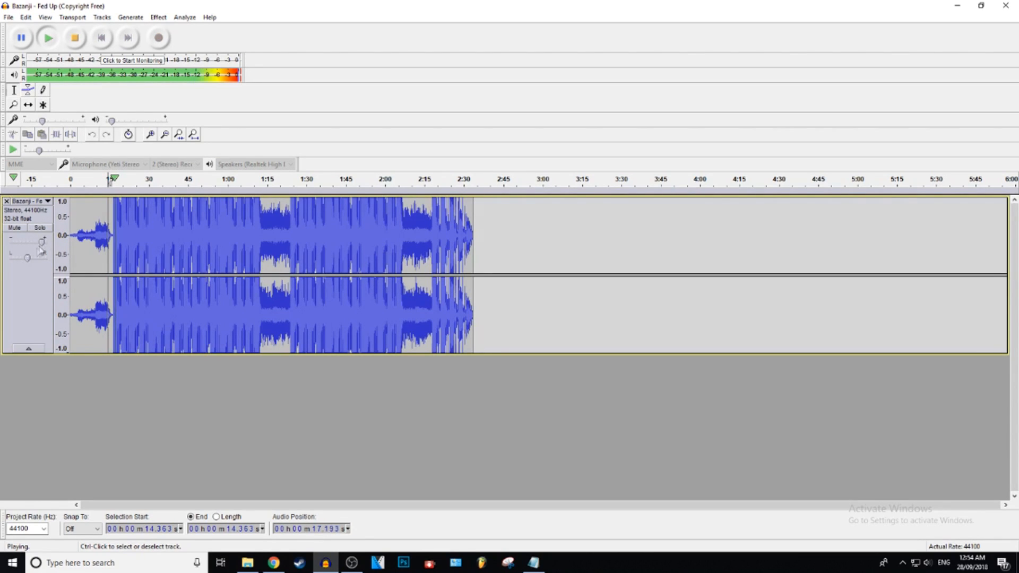
{"action": "left_click", "coordinate": [74, 37]}
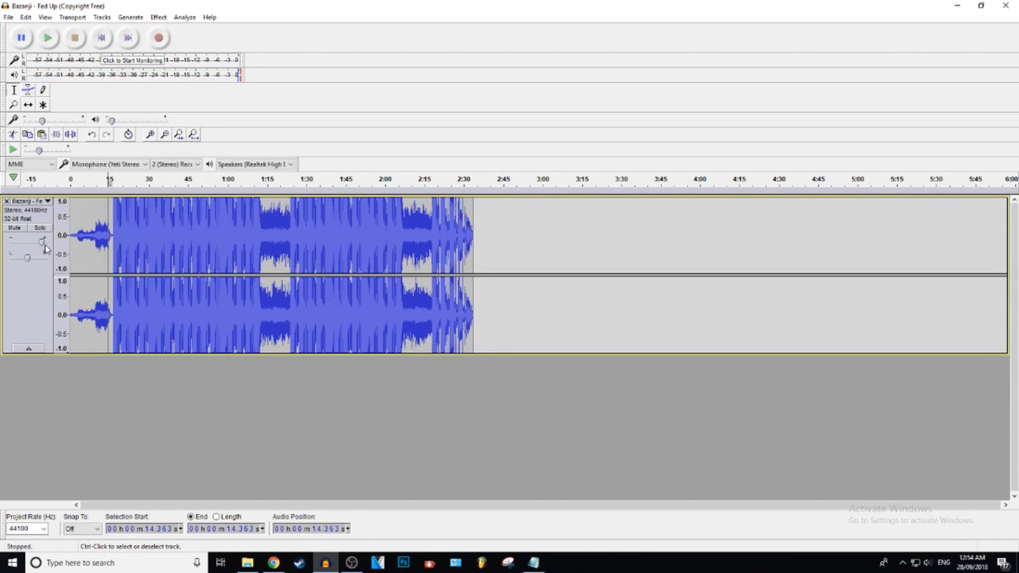
{"action": "left_click_drag", "start_coordinate": [43, 242], "coordinate": [28, 242]}
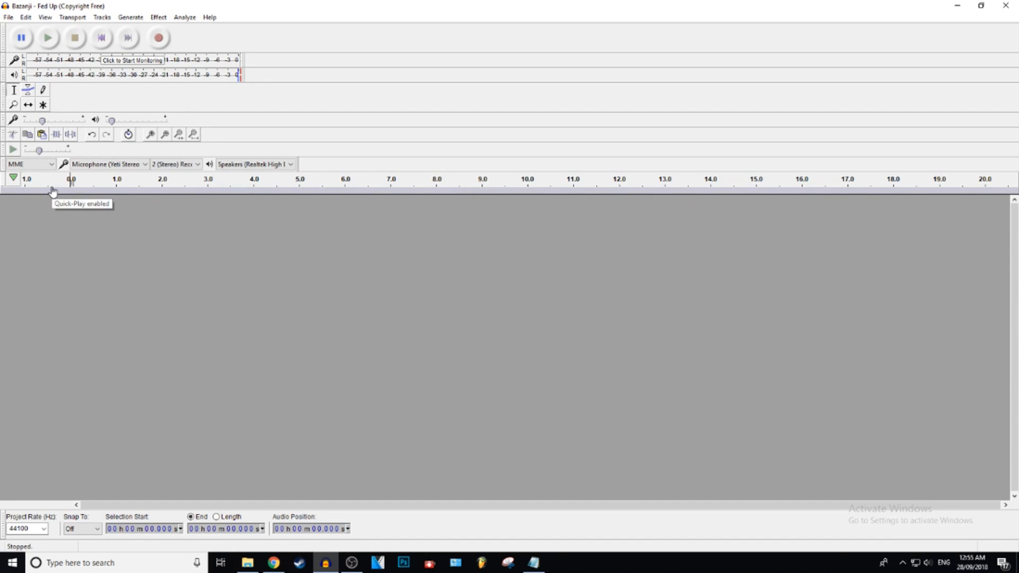
{"action": "mouse_move", "coordinate": [53, 190]}
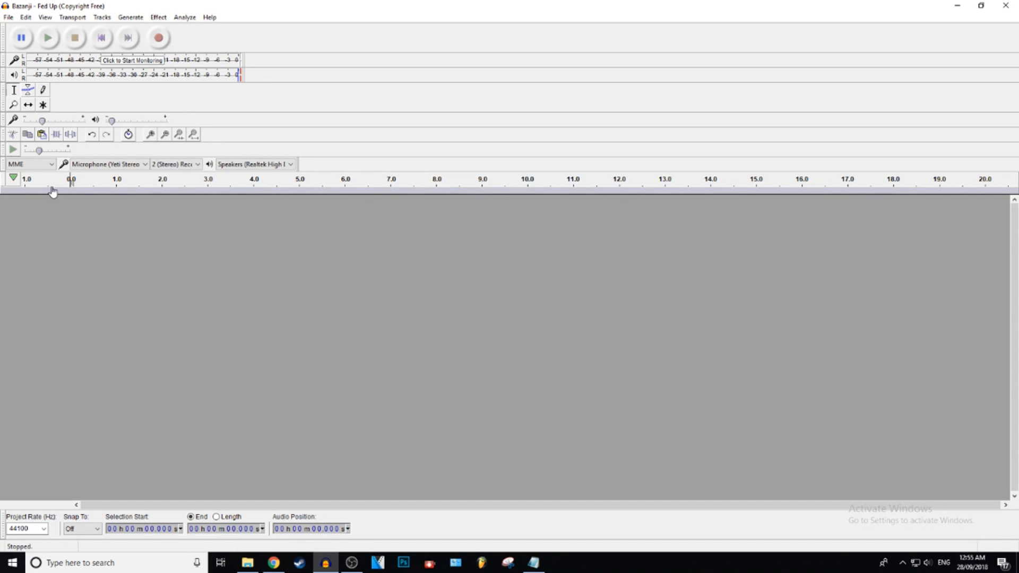